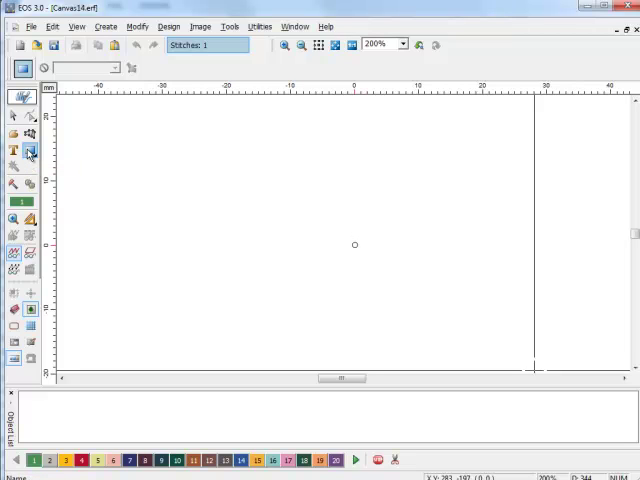
Draw a large rectangle spanning the page as the patch's base shape
left_click(30, 150)
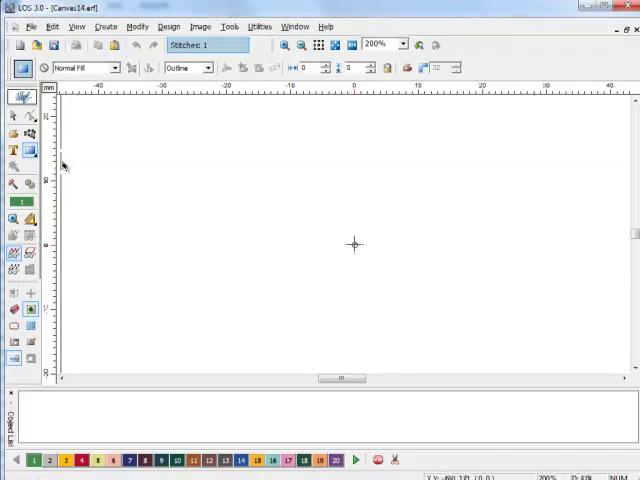
left_click_drag(96, 122, 588, 320)
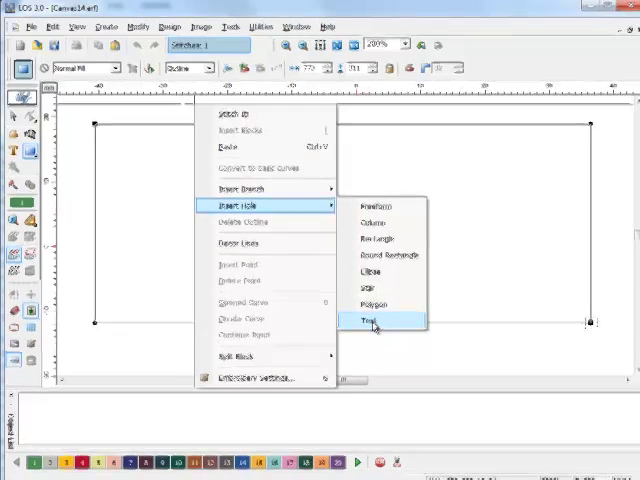
Insert a text object reading TEST beside the rectangle
left_click(370, 320)
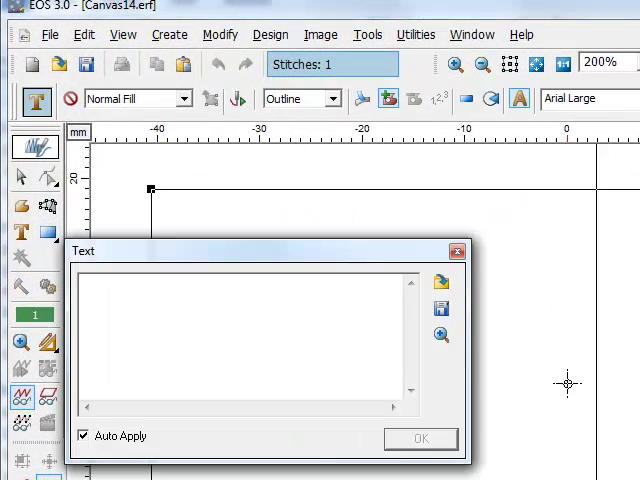
type("TEST")
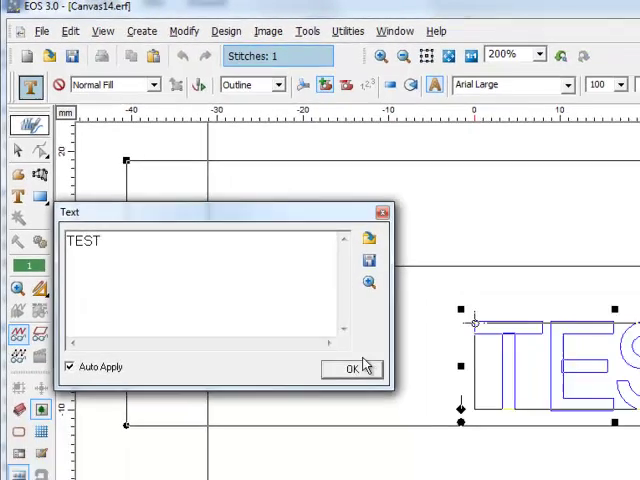
Confirm the TEST text so it can be enlarged inside the rectangle
left_click(352, 368)
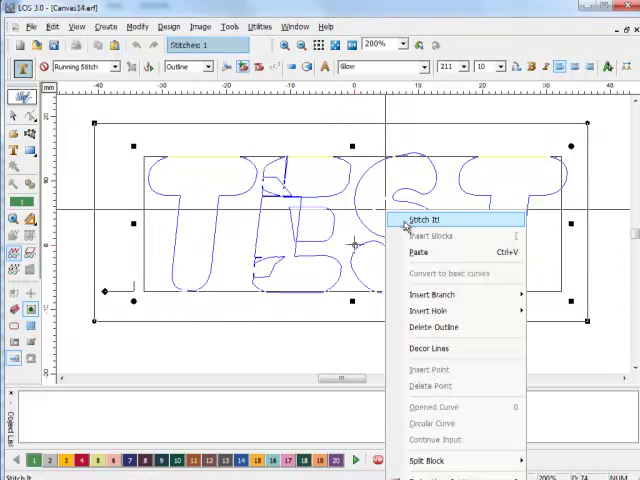
left_click(422, 220)
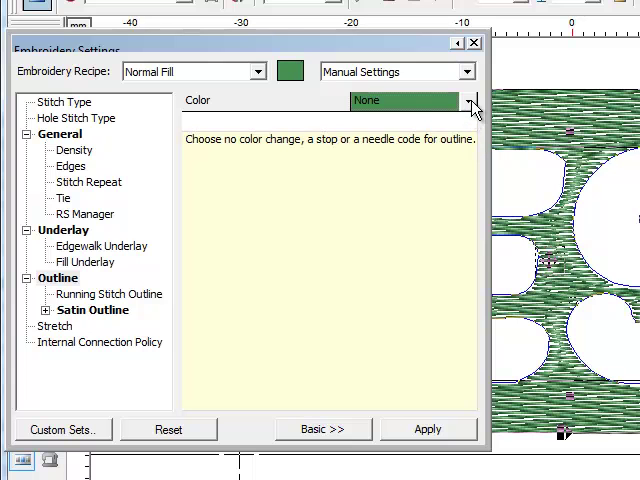
Set the outline colour to Needle 4 red in Embroidery Settings
left_click(472, 100)
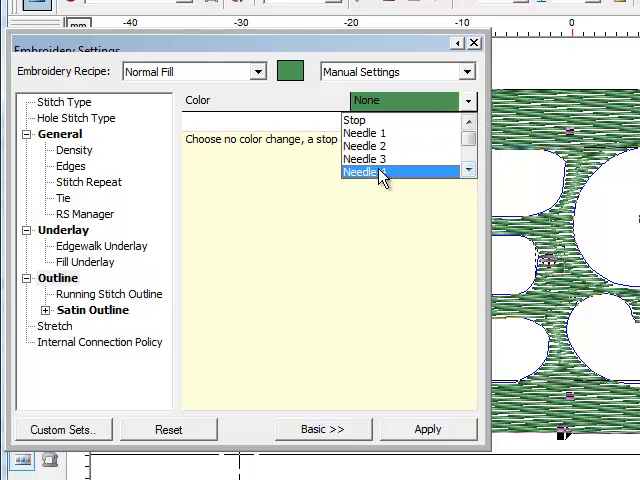
left_click(378, 172)
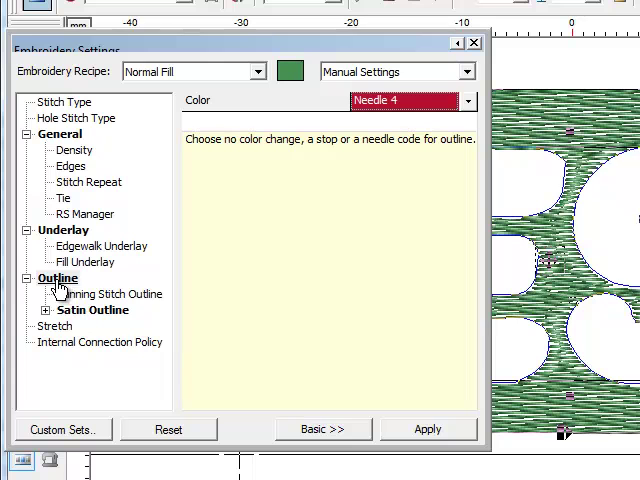
left_click(94, 310)
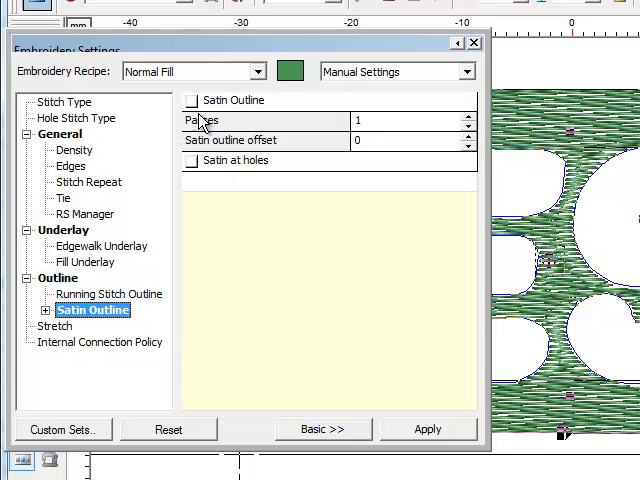
Enable the satin outline and apply it around the border and letter holes
left_click(192, 100)
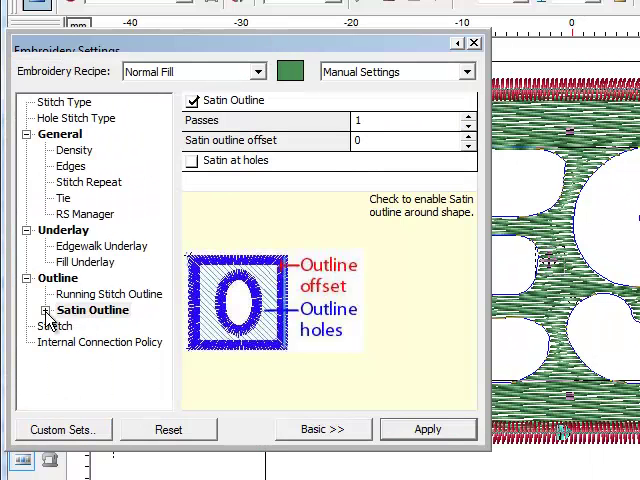
left_click(44, 310)
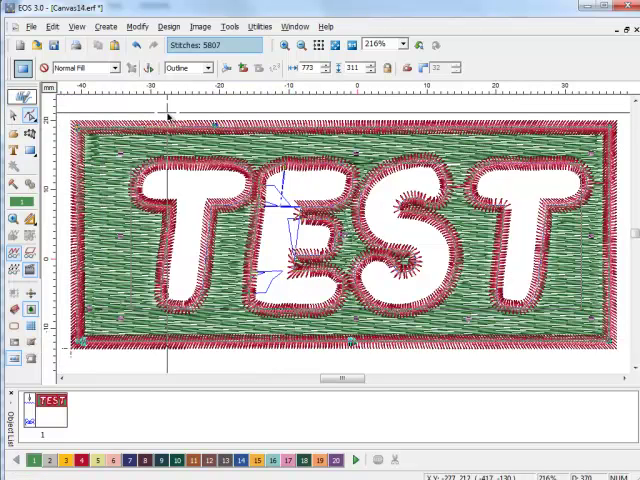
Zoom out twice to show the whole finished patch
left_click(302, 46)
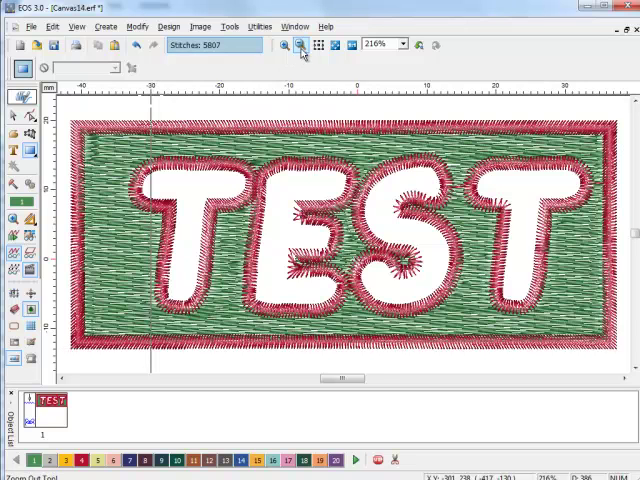
left_click(300, 44)
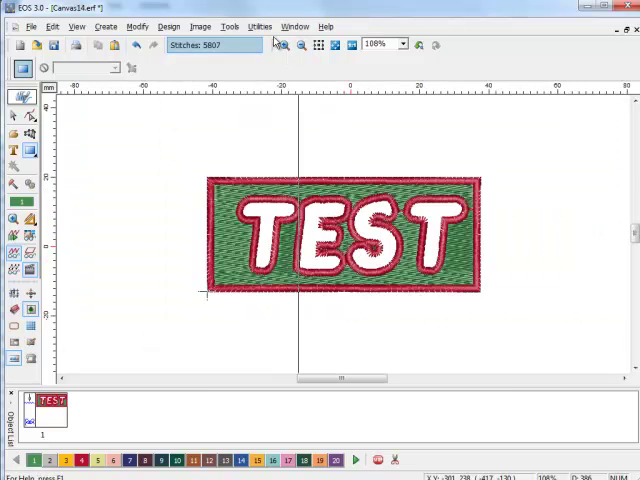